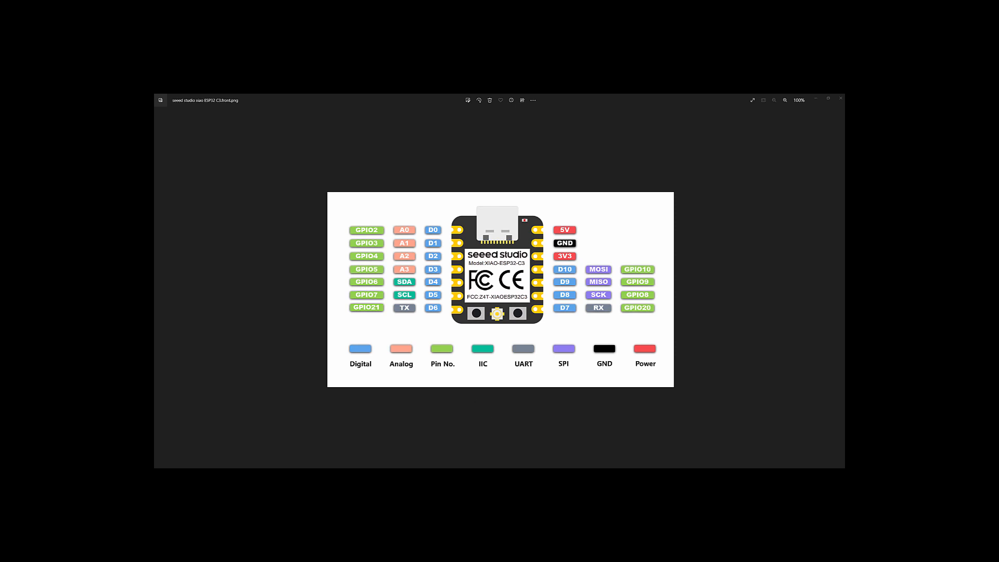
{"action": "mouse_move", "coordinate": [528, 361]}
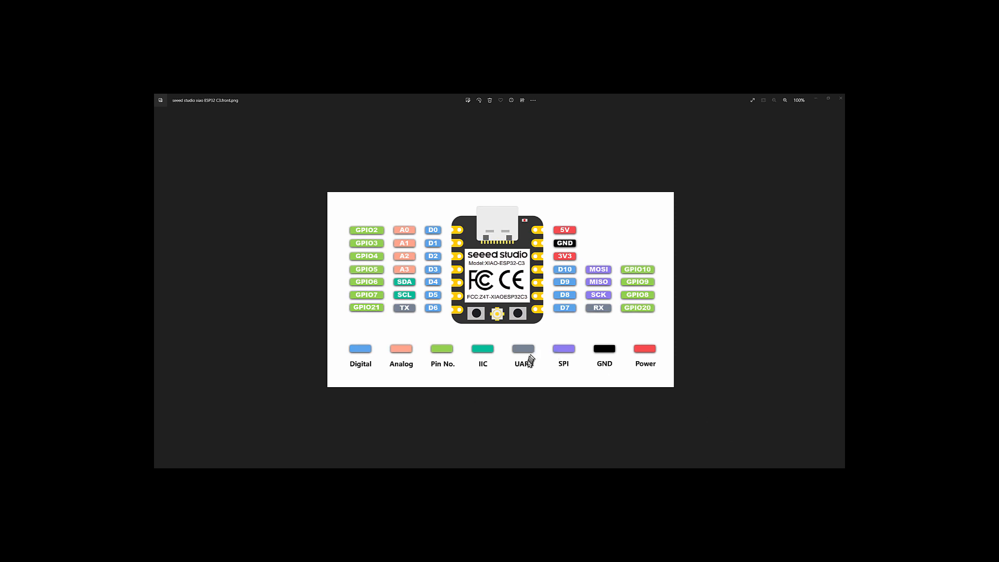
{"action": "mouse_move", "coordinate": [501, 287]}
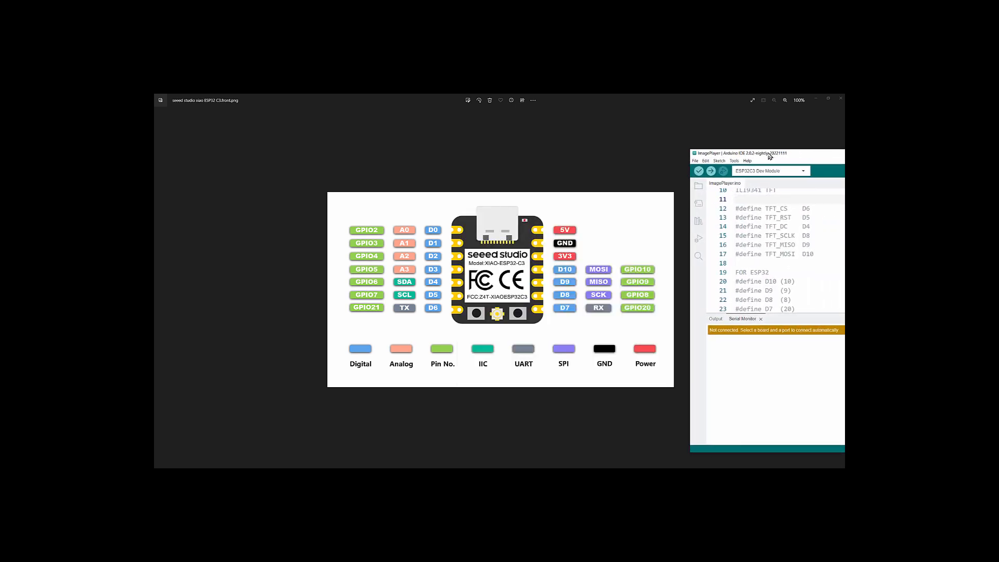
{"action": "mouse_move", "coordinate": [724, 221]}
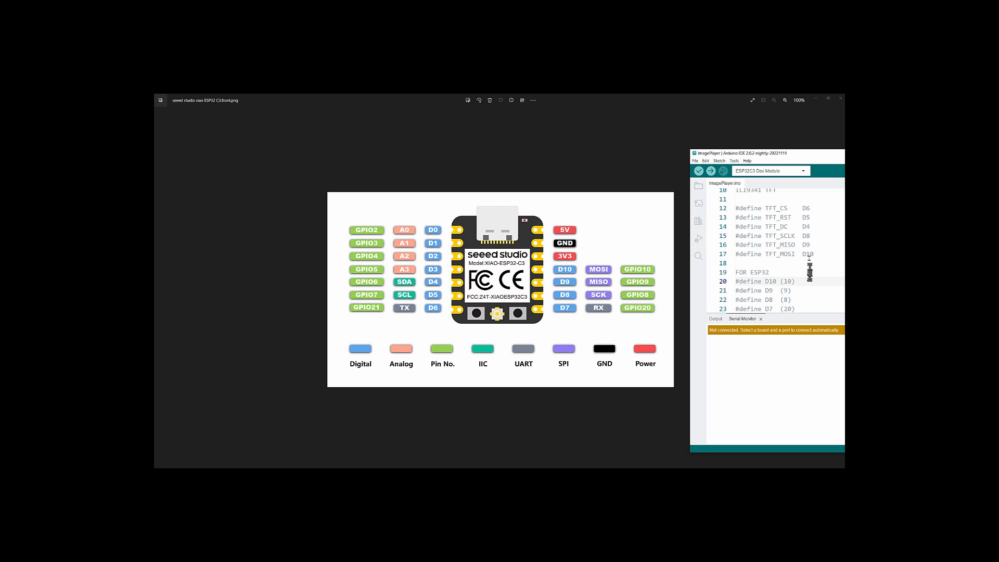
{"action": "mouse_move", "coordinate": [559, 367]}
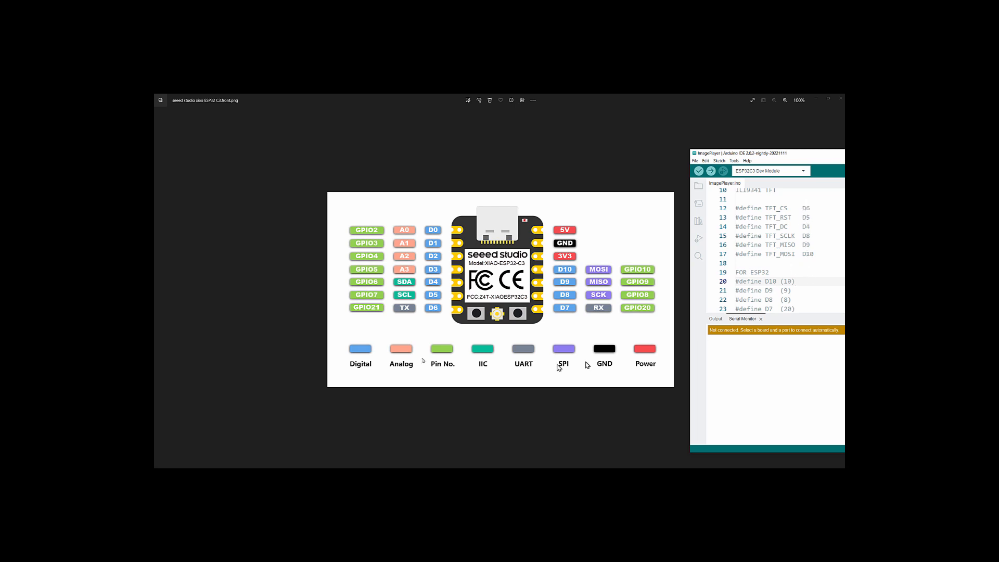
{"action": "mouse_move", "coordinate": [729, 153]}
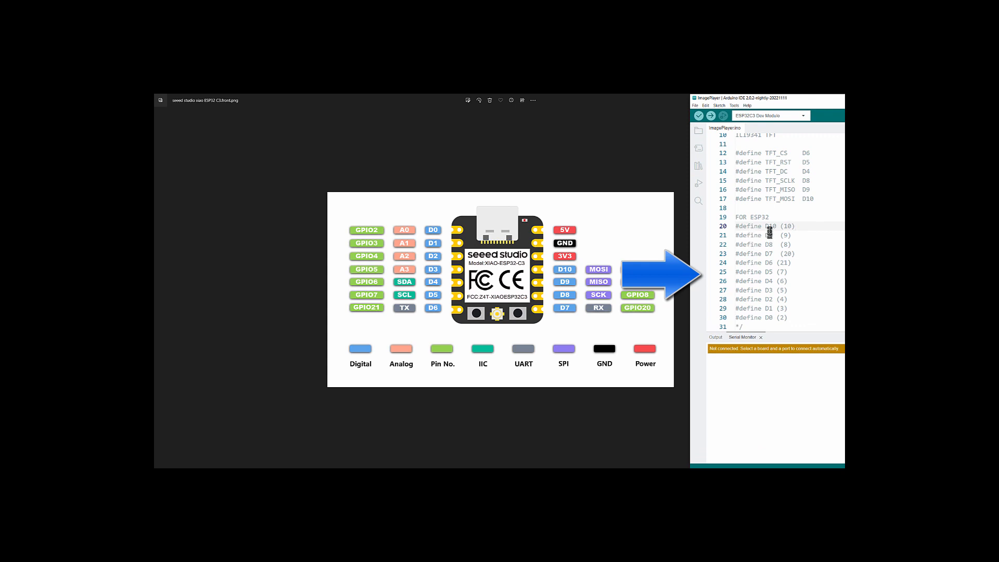
{"action": "mouse_move", "coordinate": [801, 235]}
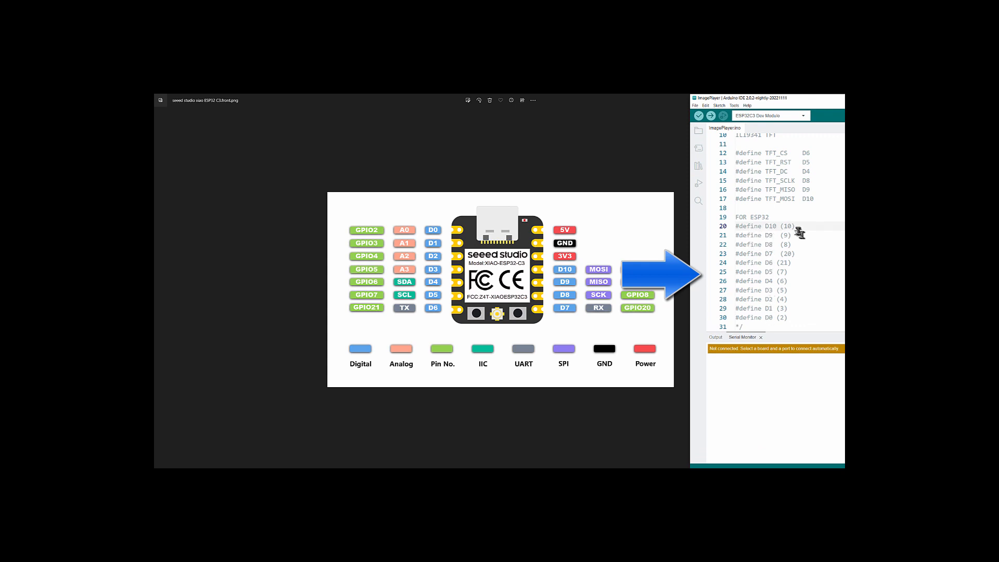
{"action": "mouse_move", "coordinate": [780, 245]}
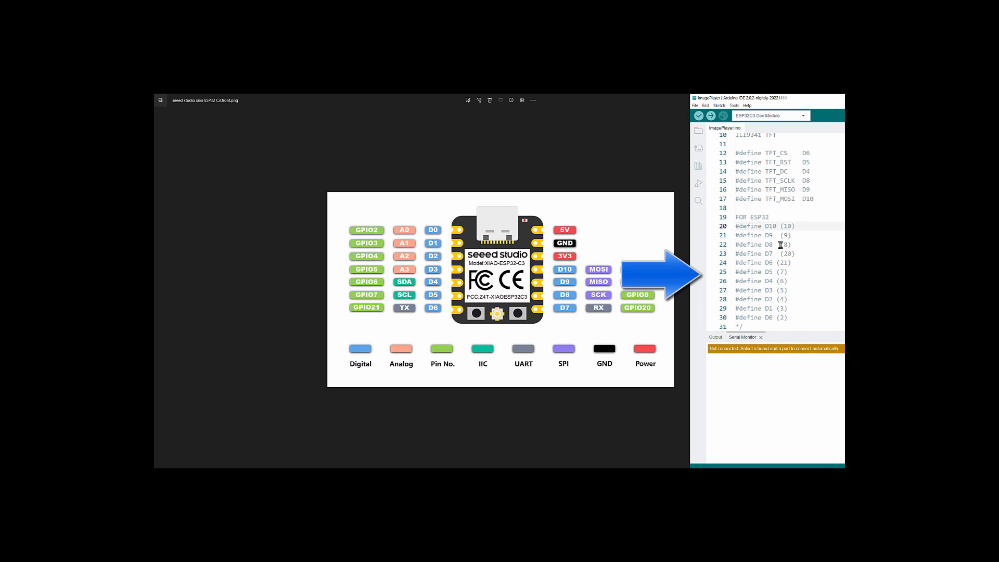
{"action": "mouse_move", "coordinate": [794, 262]}
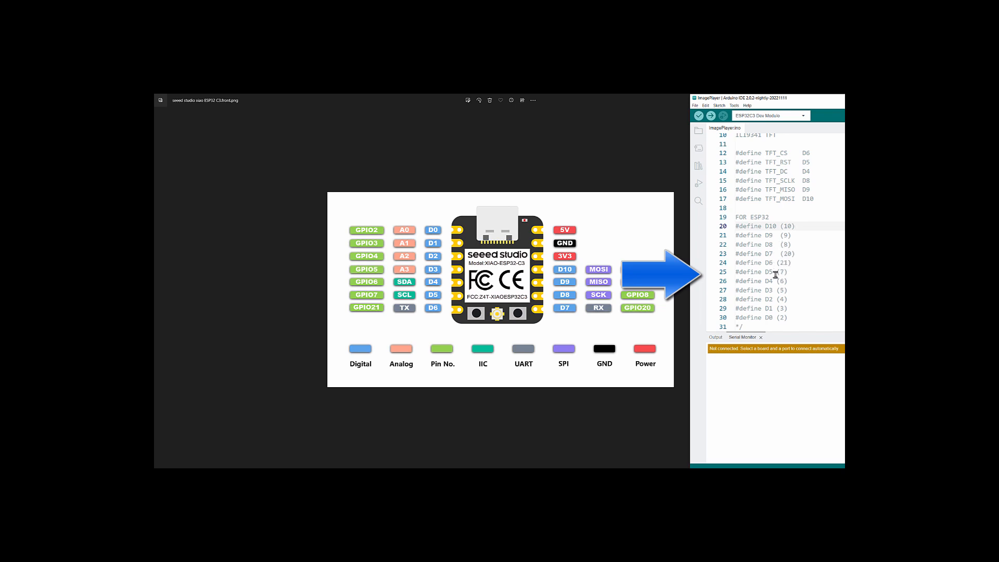
{"action": "mouse_move", "coordinate": [775, 318]}
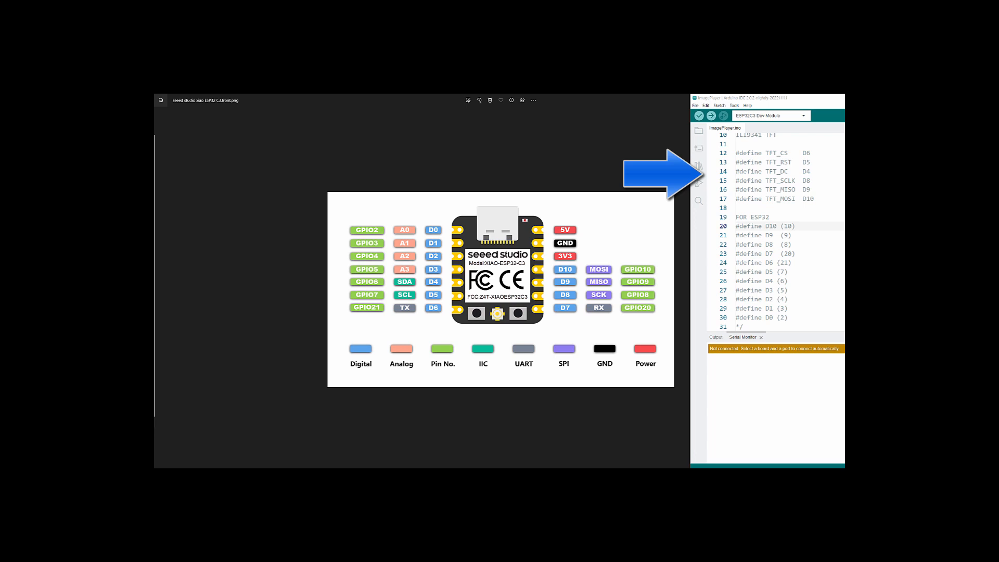
Bring the Arduino IDE ImagePlayer.ino window forward showing the ILI9341 pin defines
{"action": "left_click", "coordinate": [841, 289]}
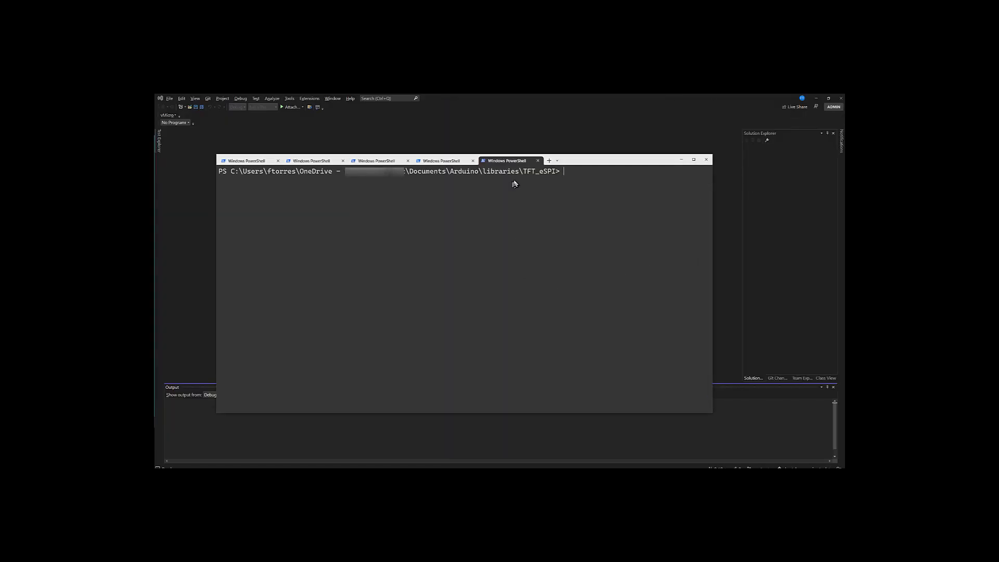
{"action": "mouse_move", "coordinate": [510, 185]}
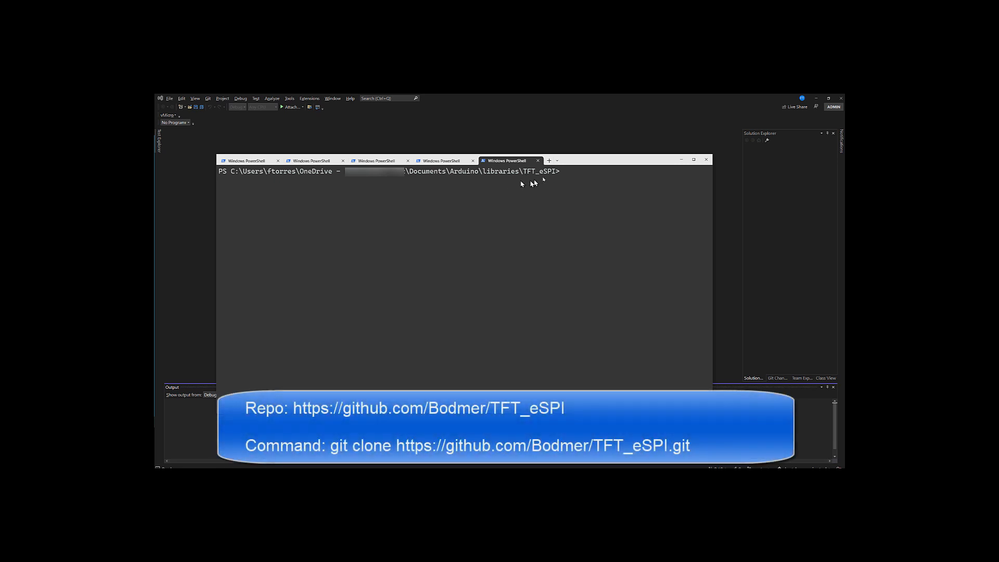
{"action": "mouse_move", "coordinate": [543, 222]}
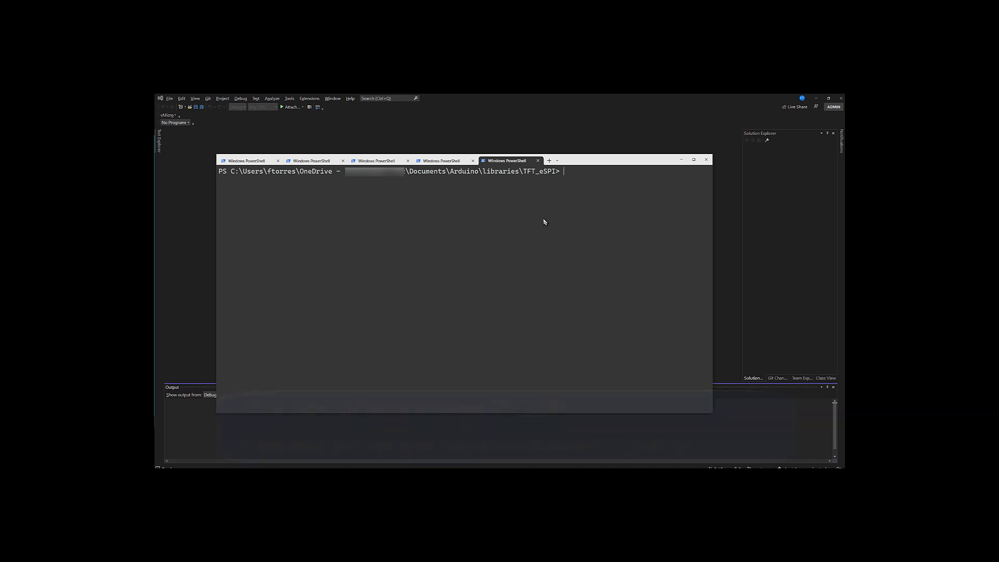
Run dir in the TFT_eSPI folder, then start the command to open User_Setup_Select.h
{"action": "type", "text": "dir"}
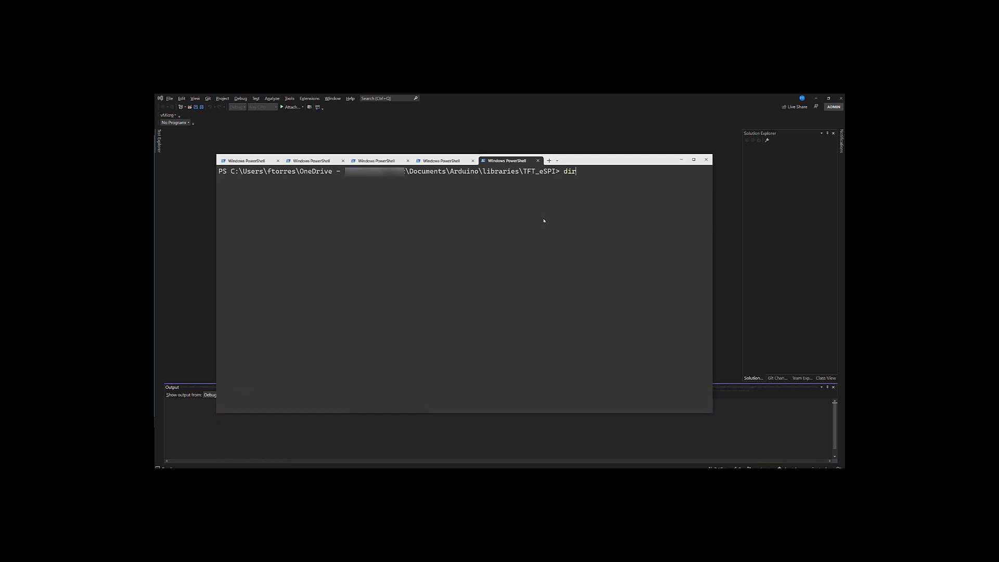
{"action": "key", "text": "Return"}
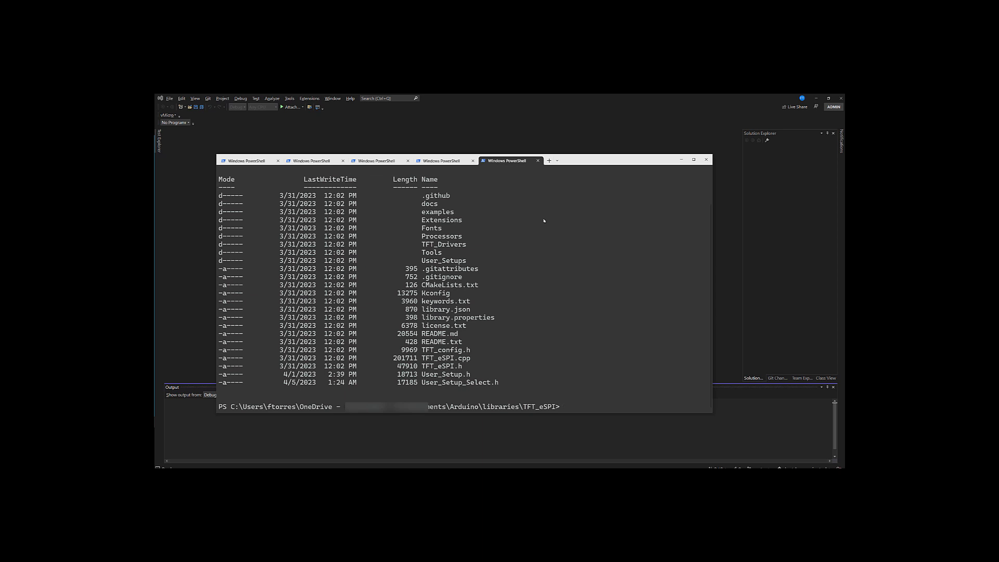
{"action": "mouse_move", "coordinate": [450, 412]}
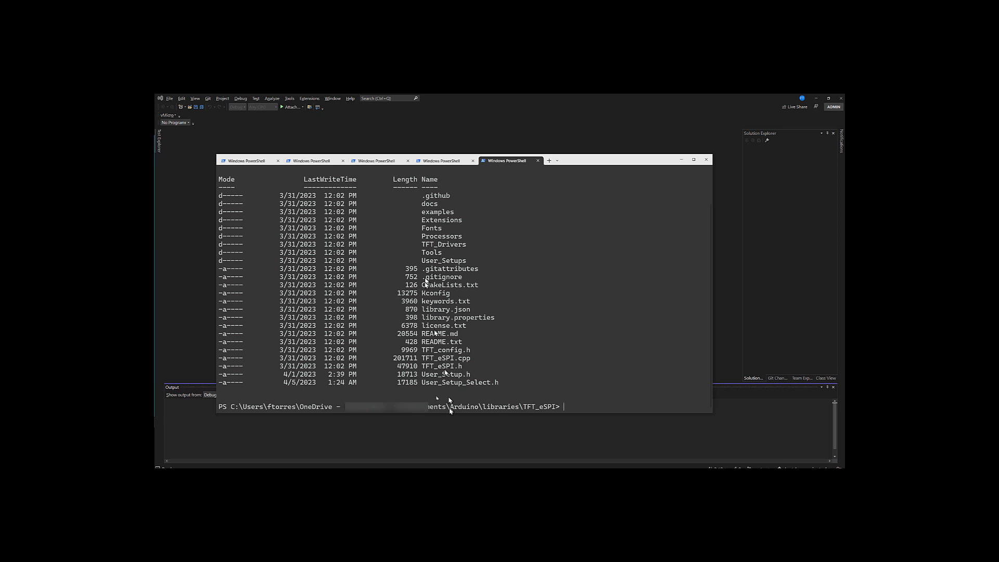
{"action": "mouse_move", "coordinate": [474, 382]}
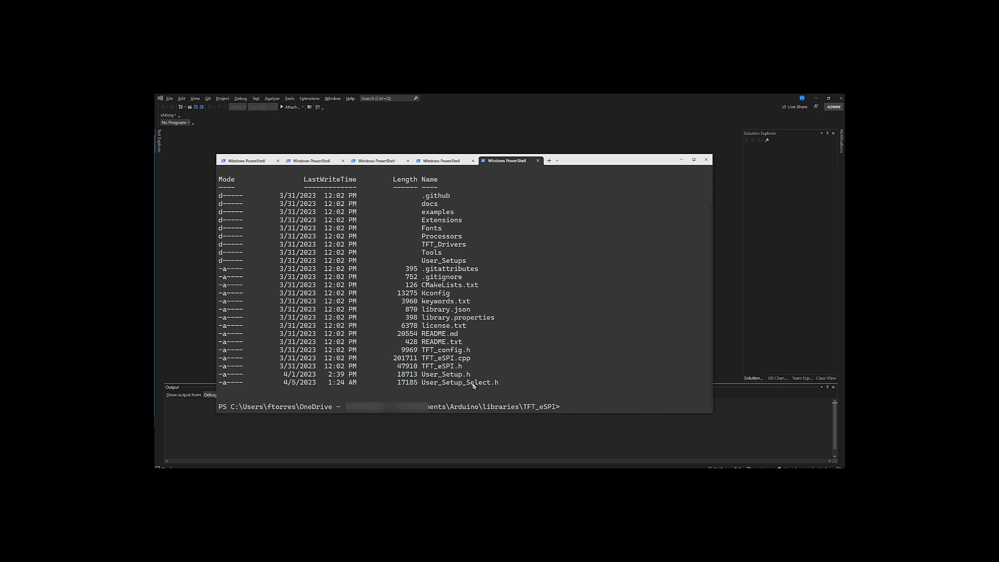
{"action": "type", "text": "dir"}
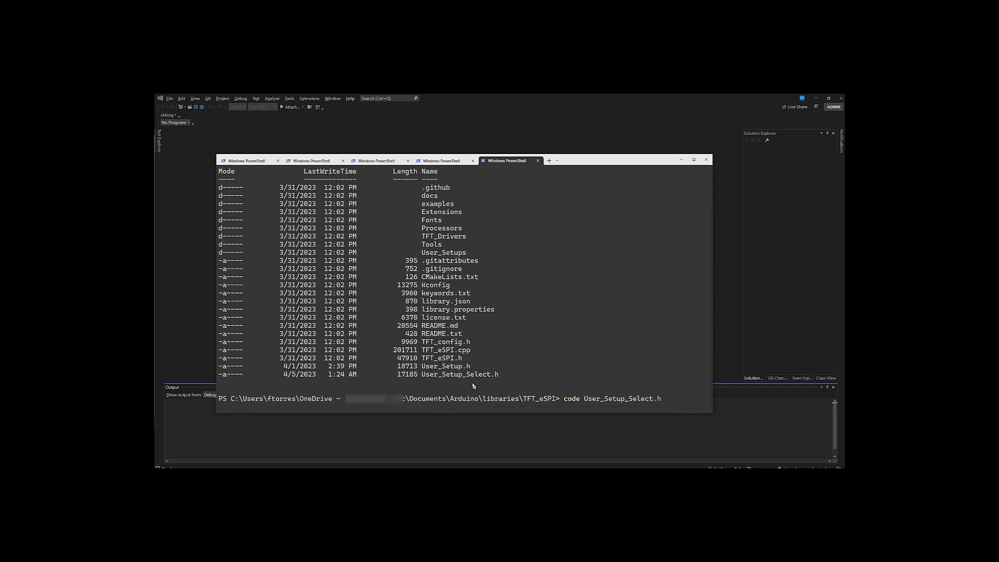
In User_Setup_Select.h, comment out the default '#include <User_Setup.h>' line with //
{"action": "key", "text": "Return"}
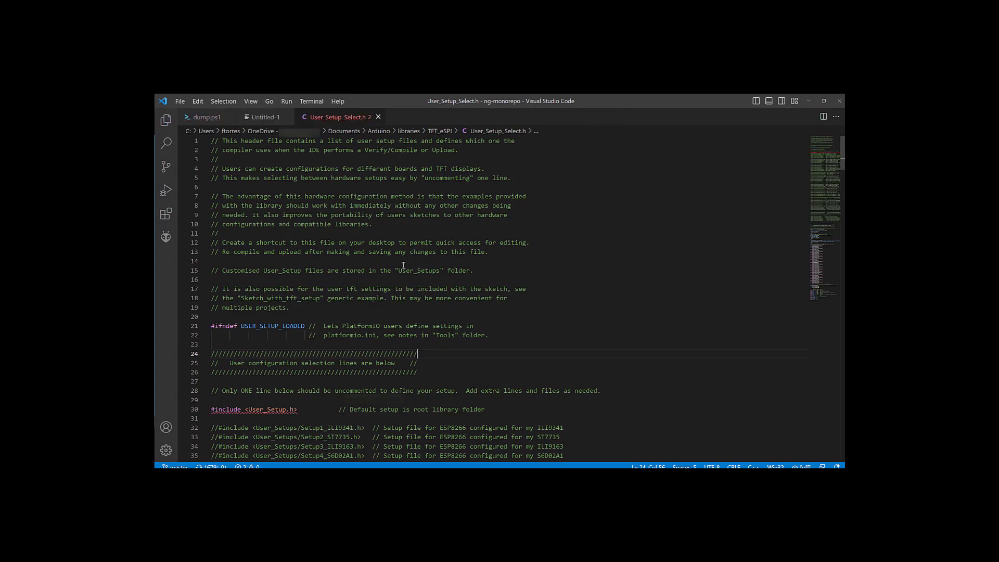
{"action": "scroll", "scroll_direction": "down", "scroll_amount": 3}
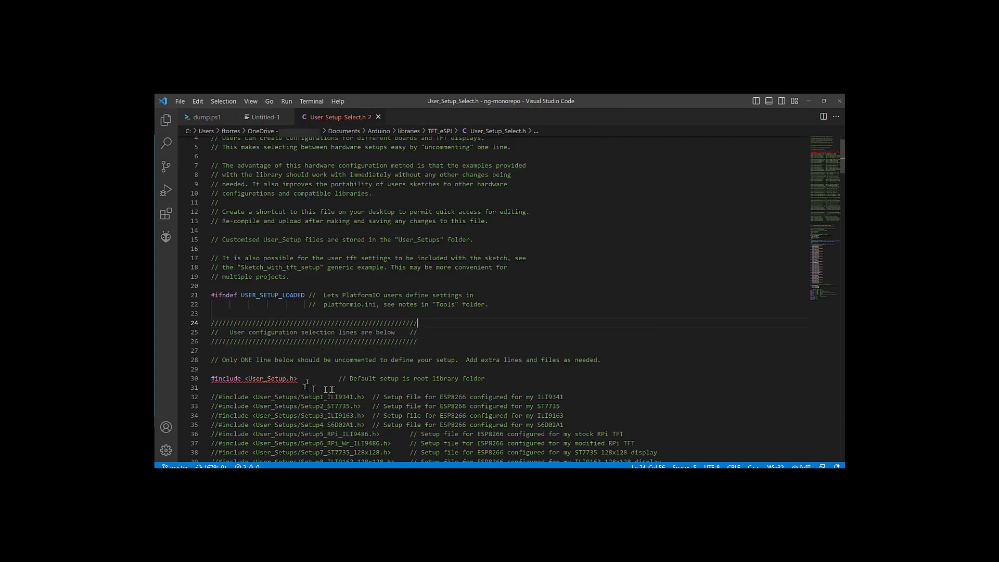
{"action": "left_click", "coordinate": [306, 378]}
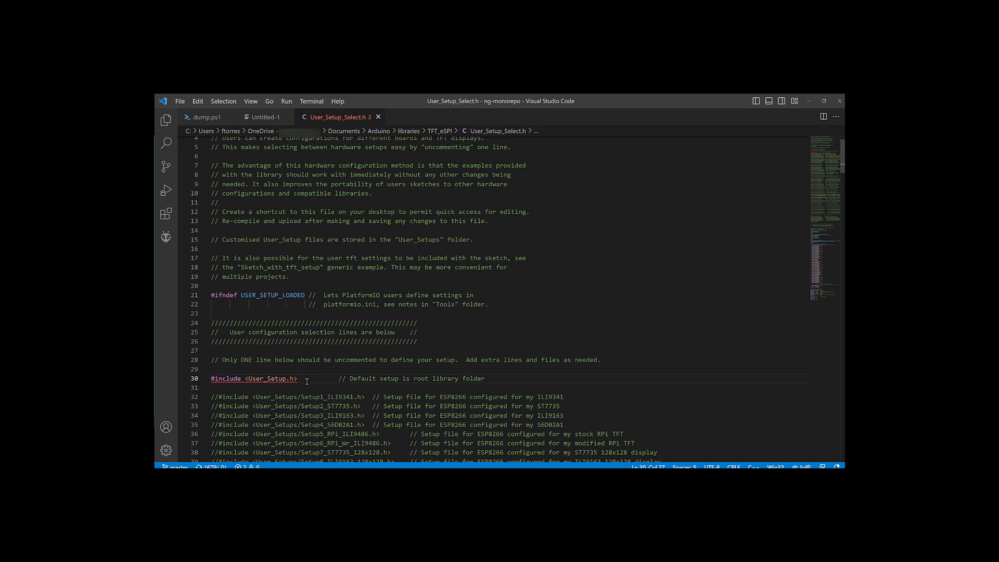
{"action": "left_click", "coordinate": [212, 378]}
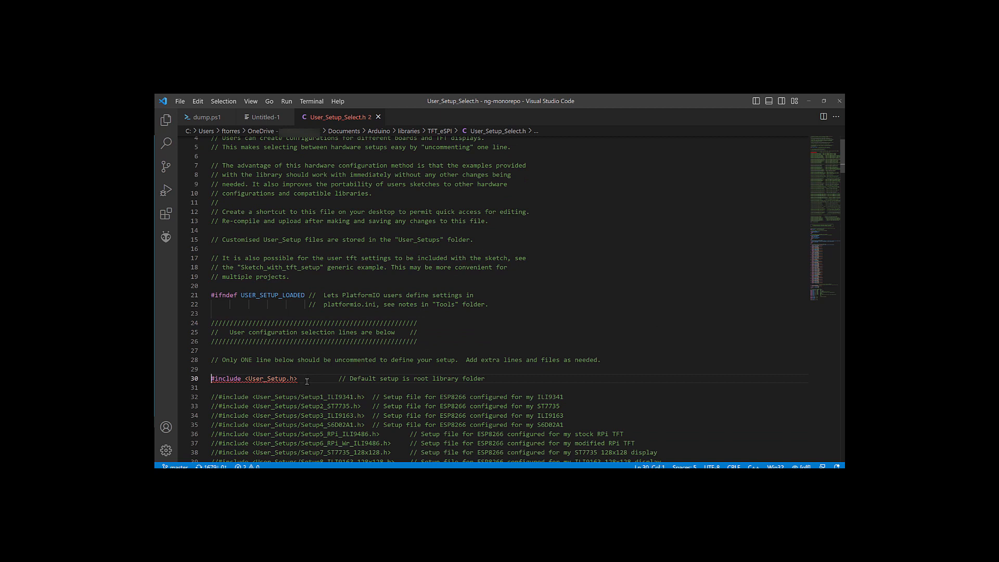
{"action": "type", "text": "//"}
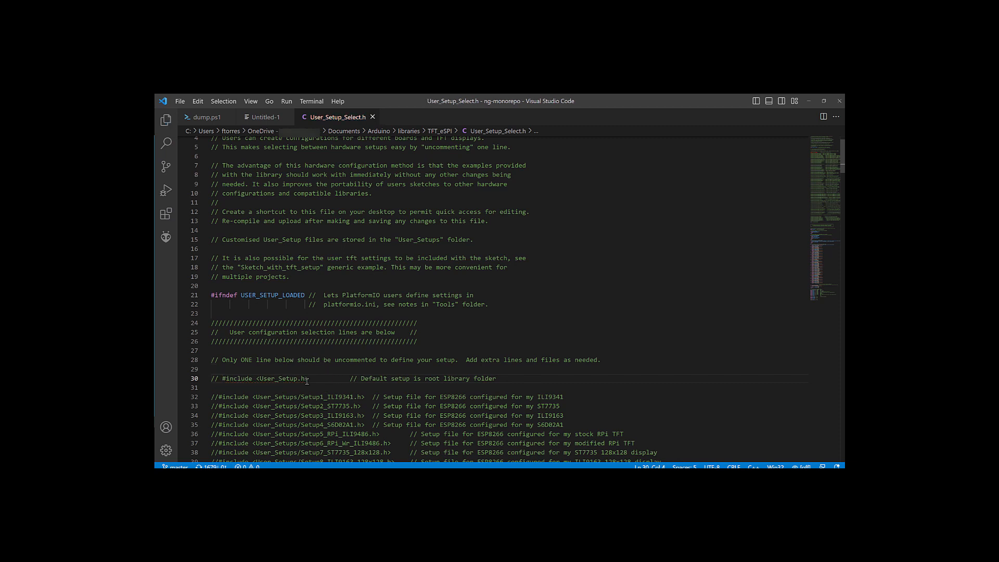
Scroll to the User_Setups includes and select the Setup70c_ESP32_C3_ILI9341.h line
{"action": "scroll", "scroll_direction": "down", "scroll_amount": 3}
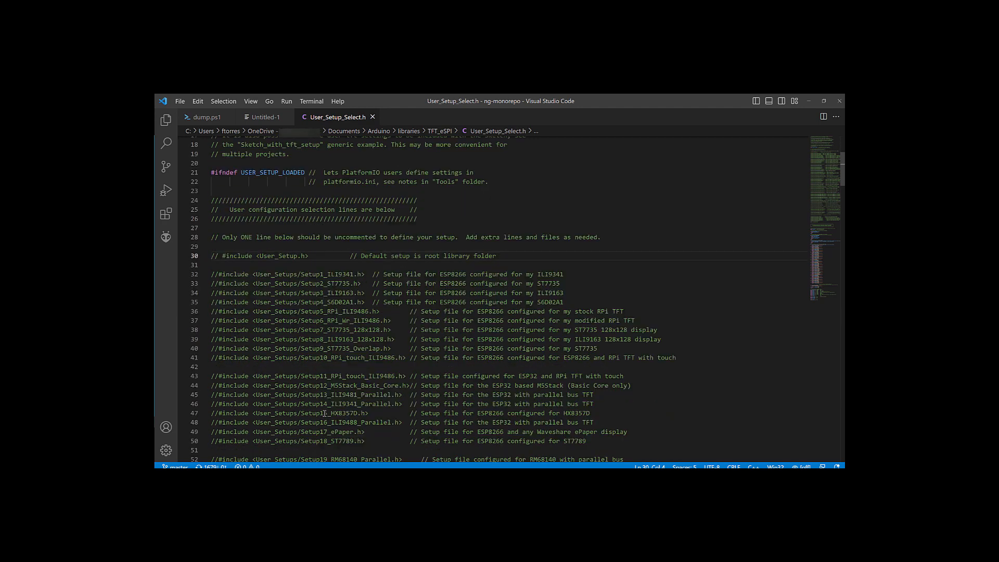
{"action": "scroll", "scroll_direction": "up", "scroll_amount": 3}
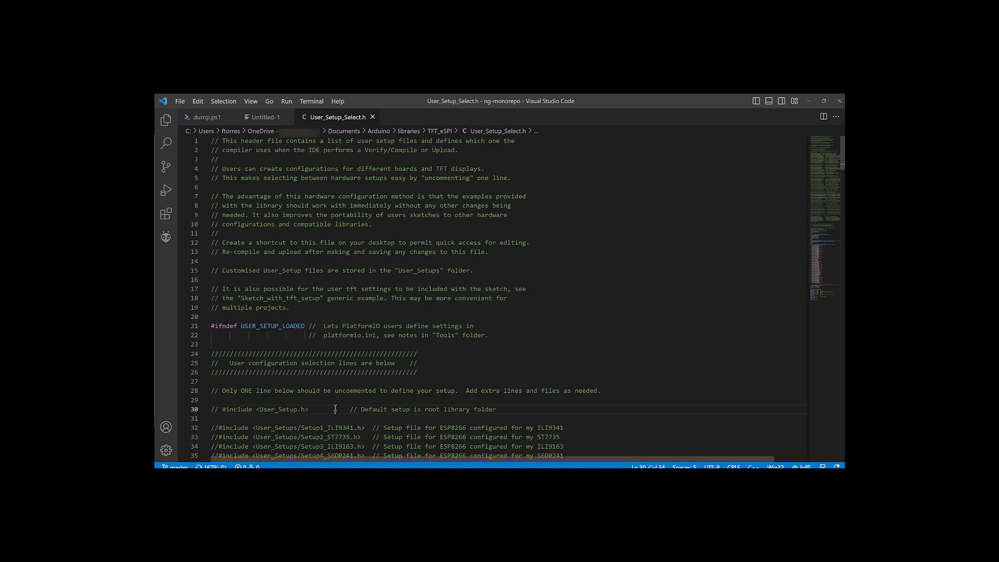
{"action": "scroll", "scroll_direction": "down", "scroll_amount": 3}
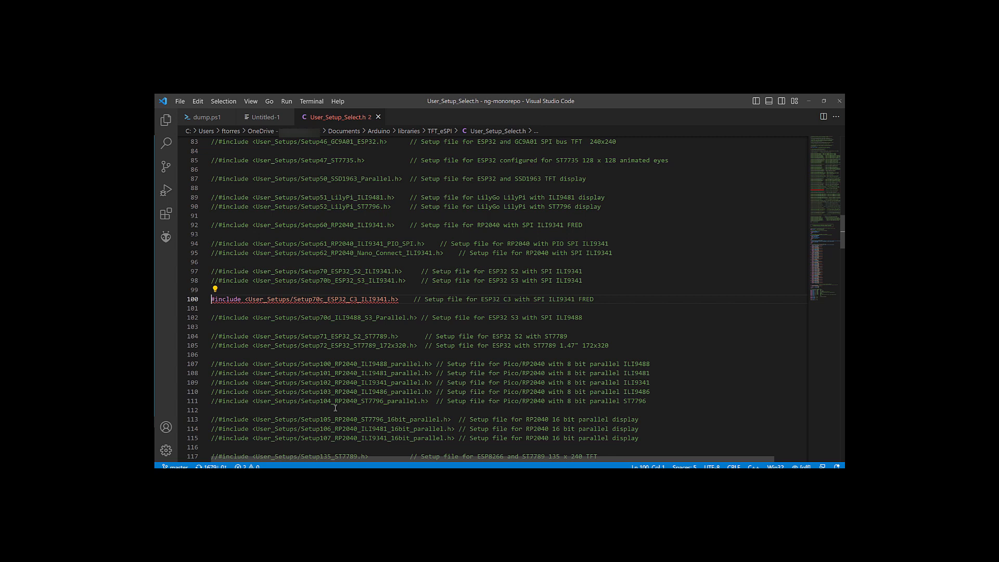
{"action": "mouse_move", "coordinate": [348, 411]}
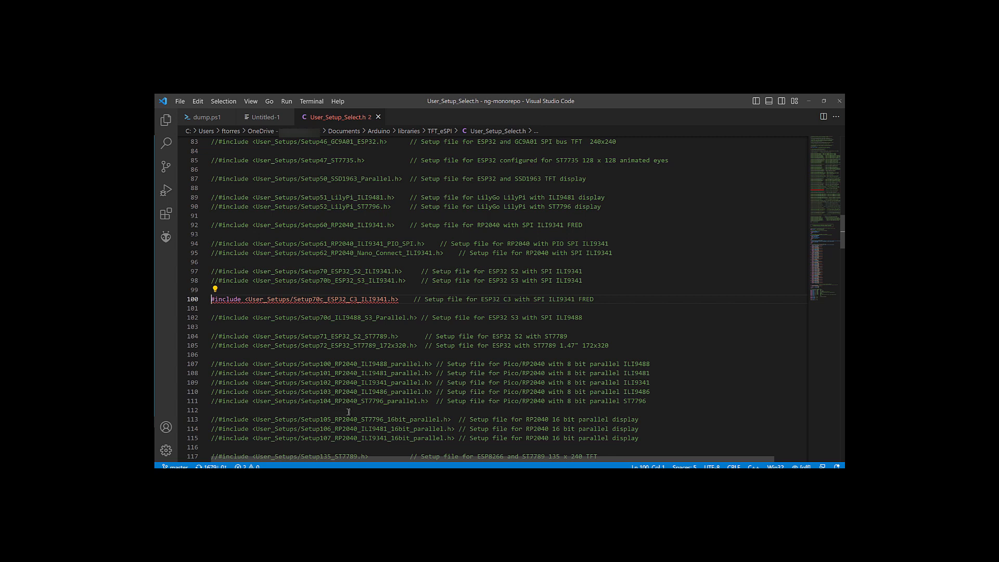
{"action": "double_click", "coordinate": [275, 298]}
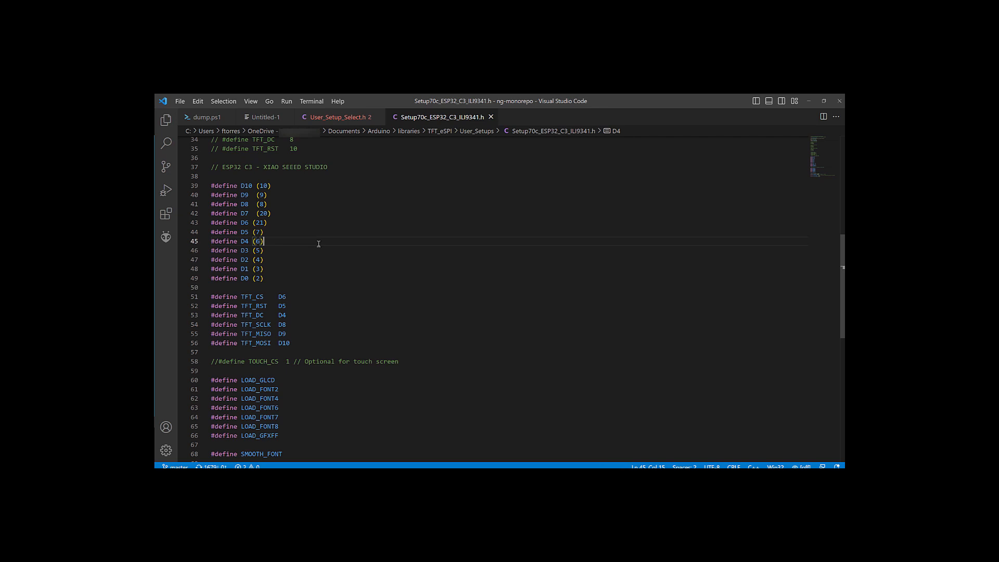
{"action": "mouse_move", "coordinate": [403, 350]}
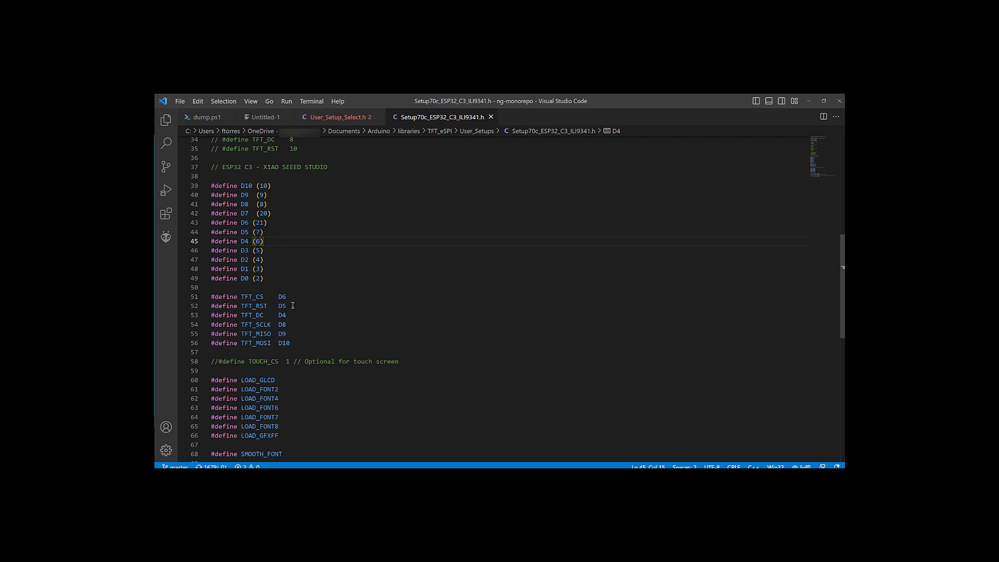
{"action": "mouse_move", "coordinate": [290, 317]}
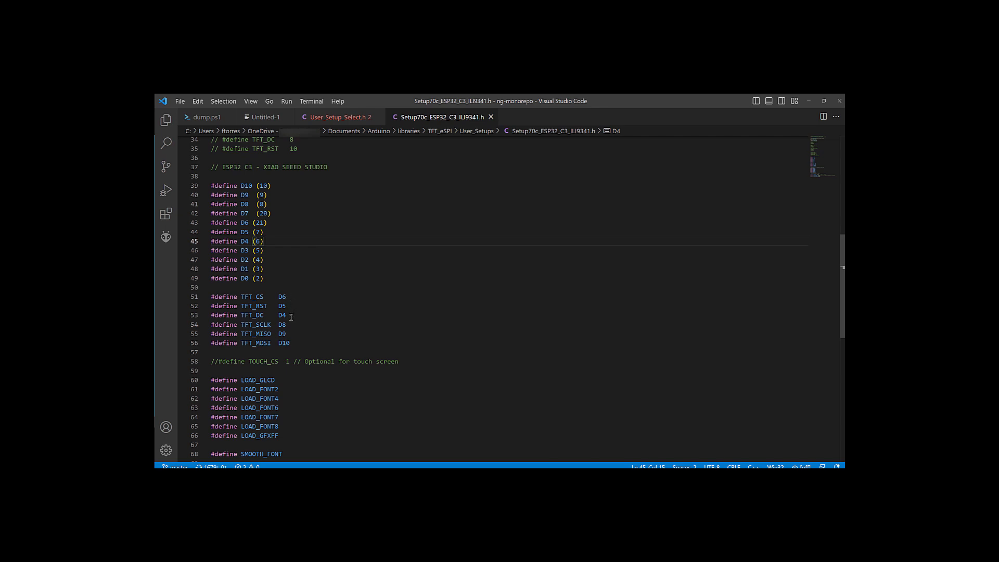
{"action": "mouse_move", "coordinate": [292, 330]}
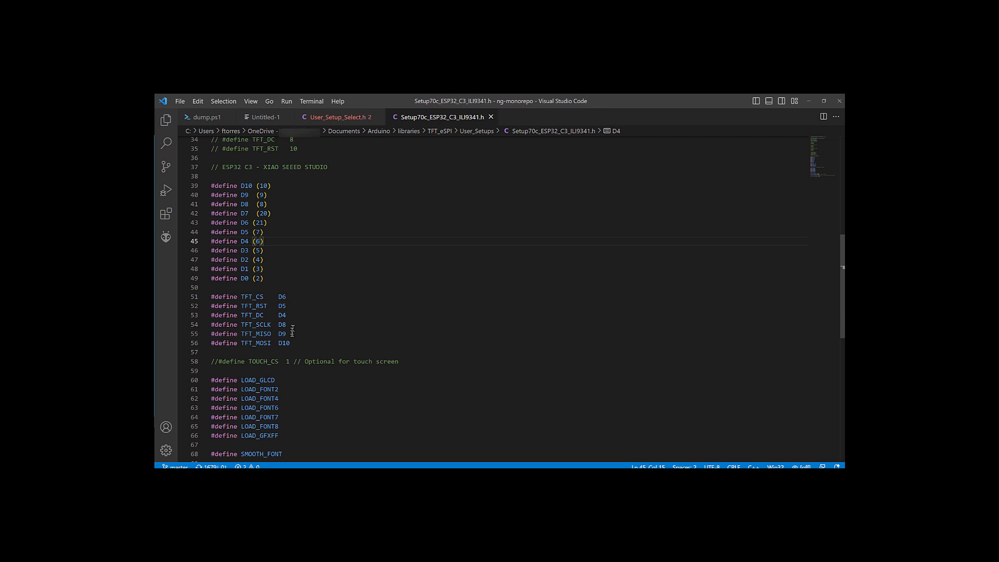
{"action": "mouse_move", "coordinate": [299, 349]}
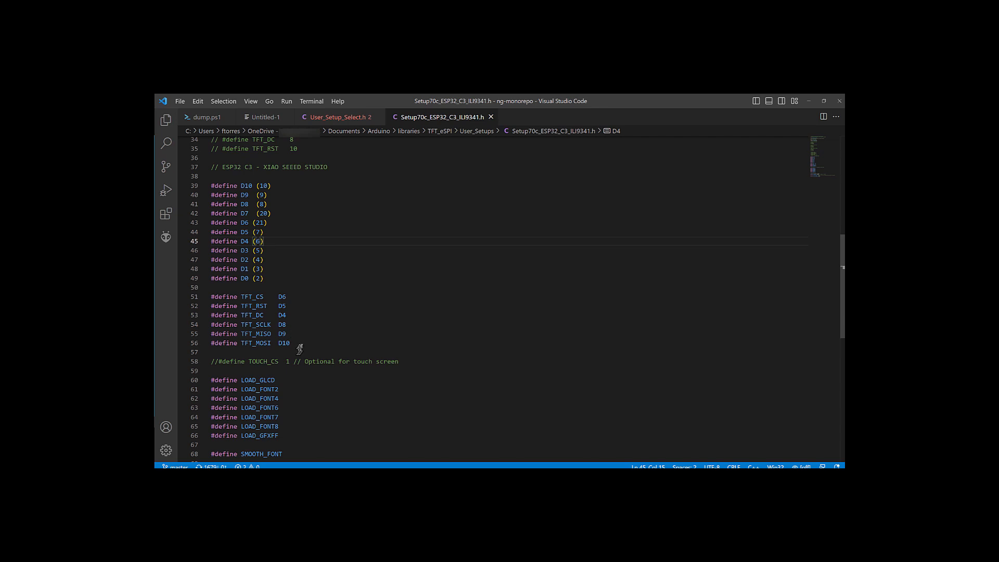
{"action": "mouse_move", "coordinate": [302, 343]}
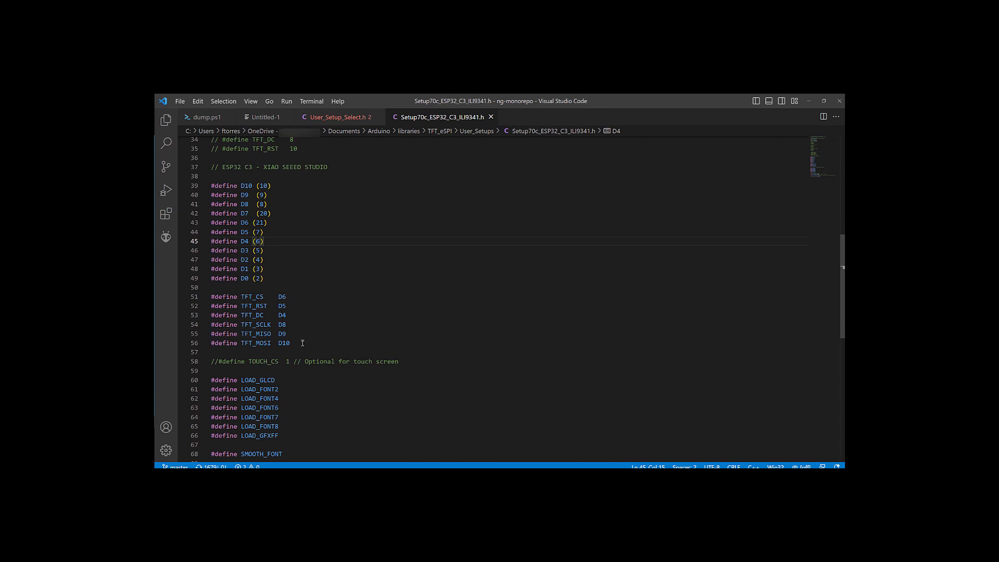
Mark the end of the TFT_CS/RST/DC/SCLK/MISO/MOSI defines in Setup70c_ESP32_C3_ILI9341.h
{"action": "left_click", "coordinate": [284, 343]}
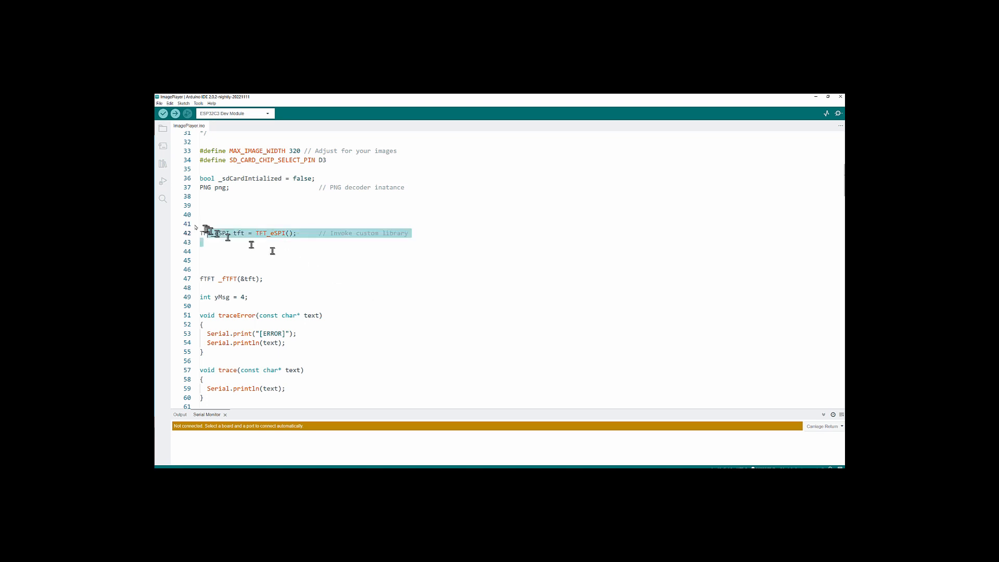
Review ImagePlayer.ino's TFT_eSPI include and highlight the tft display object declaration
{"action": "scroll", "scroll_direction": "up", "scroll_amount": 3}
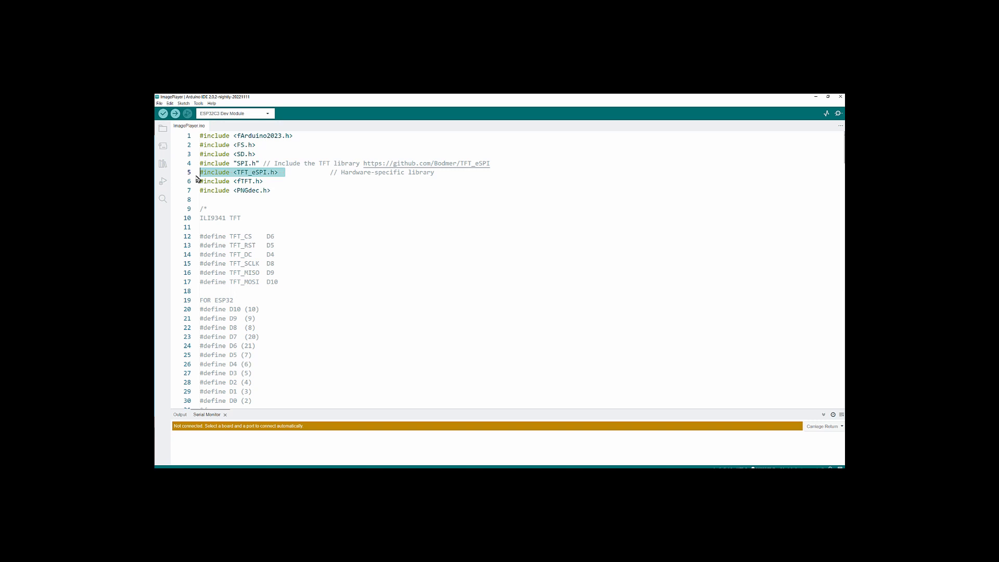
{"action": "mouse_move", "coordinate": [286, 225]}
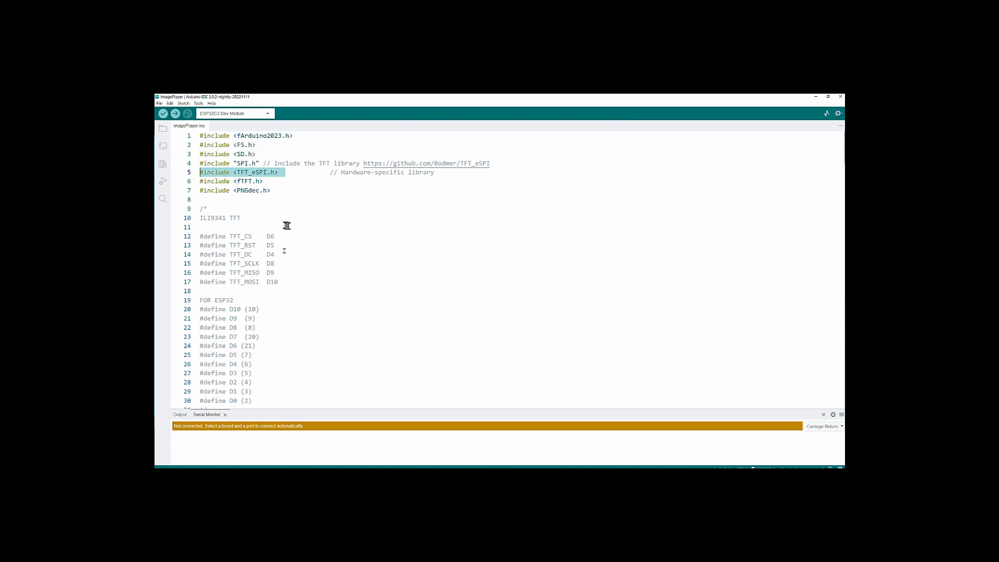
{"action": "scroll", "scroll_direction": "down", "scroll_amount": 3}
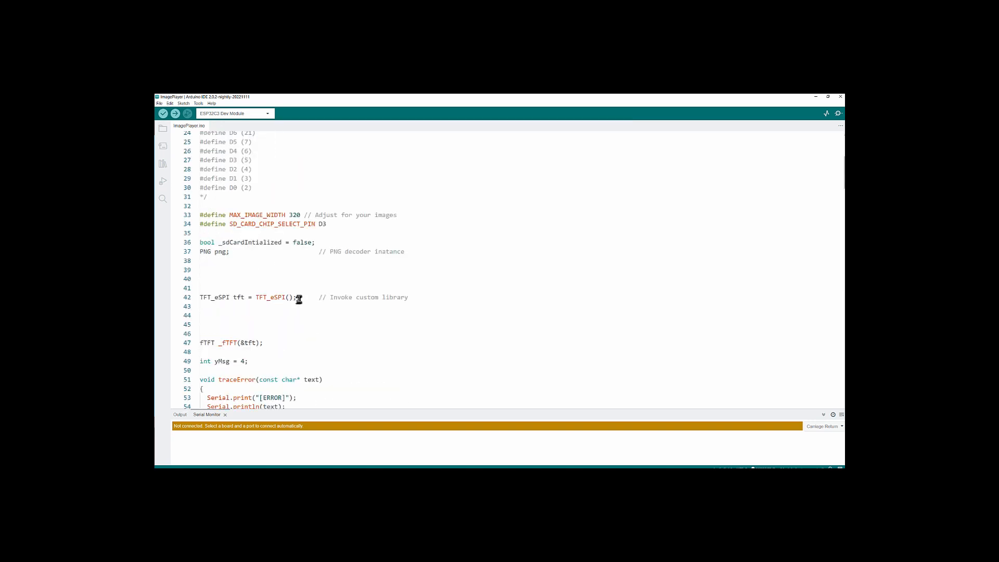
{"action": "double_click", "coordinate": [238, 297]}
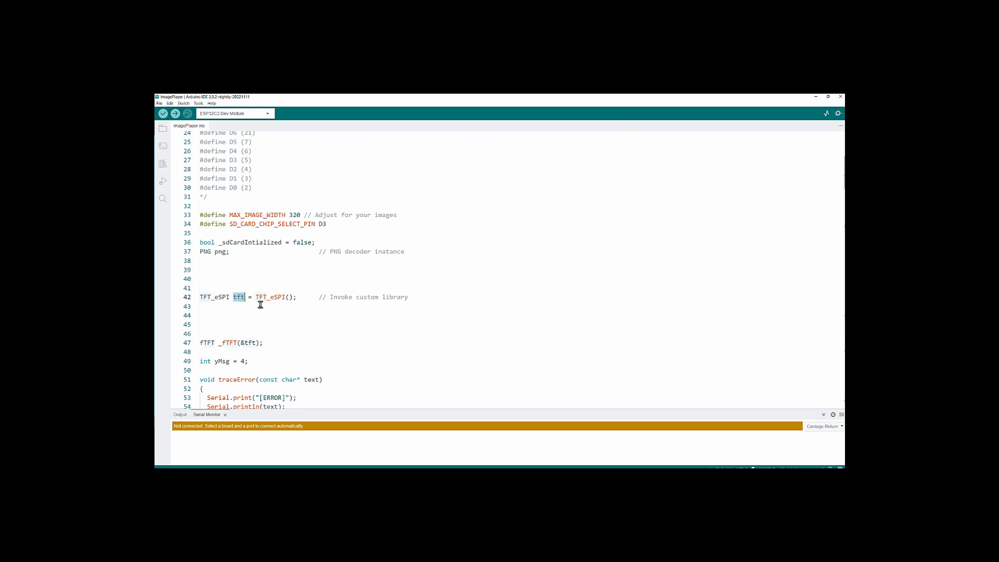
Highlight the setupTFT routine and point at its display start-up call
{"action": "scroll", "scroll_direction": "down", "scroll_amount": 3}
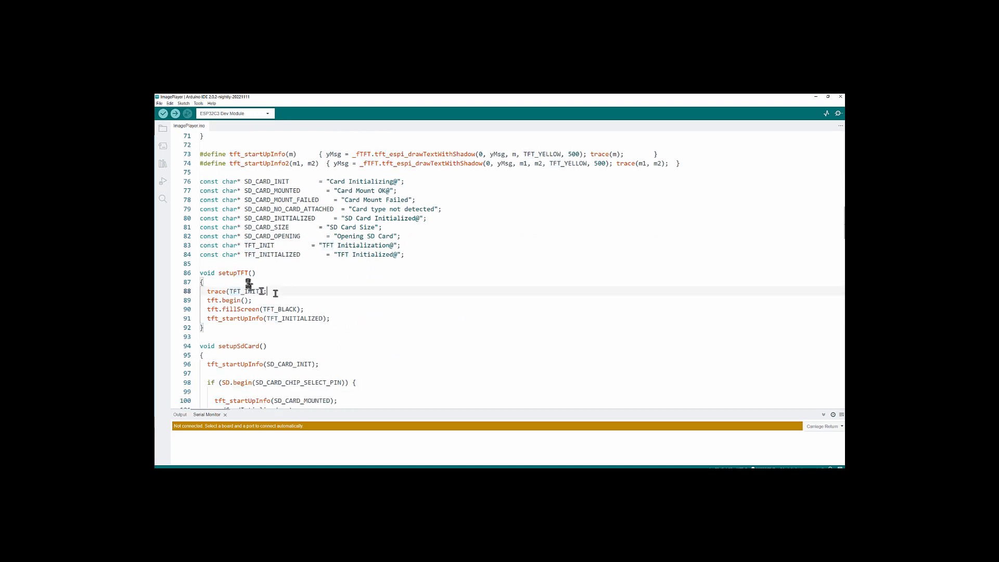
{"action": "double_click", "coordinate": [234, 273]}
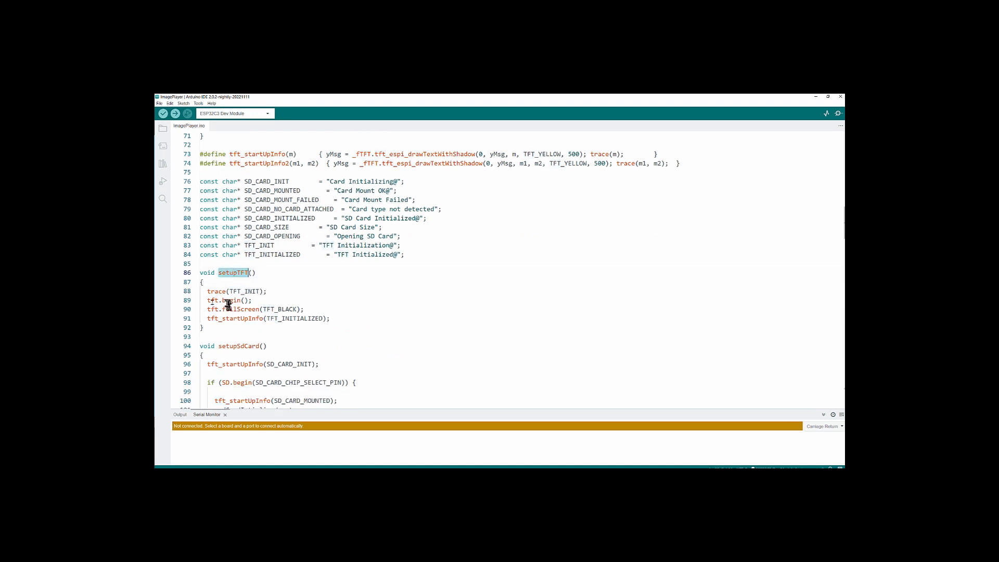
{"action": "left_click", "coordinate": [250, 309]}
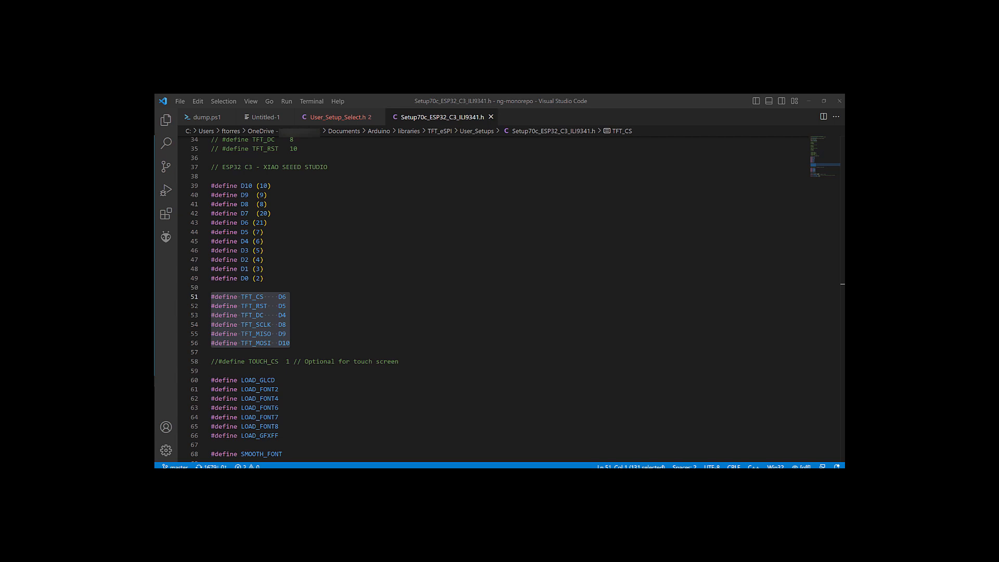
Return to the Setup70c_ESP32_C3_ILI9341.h tab with its six TFT pin #defines
{"action": "left_click", "coordinate": [339, 117]}
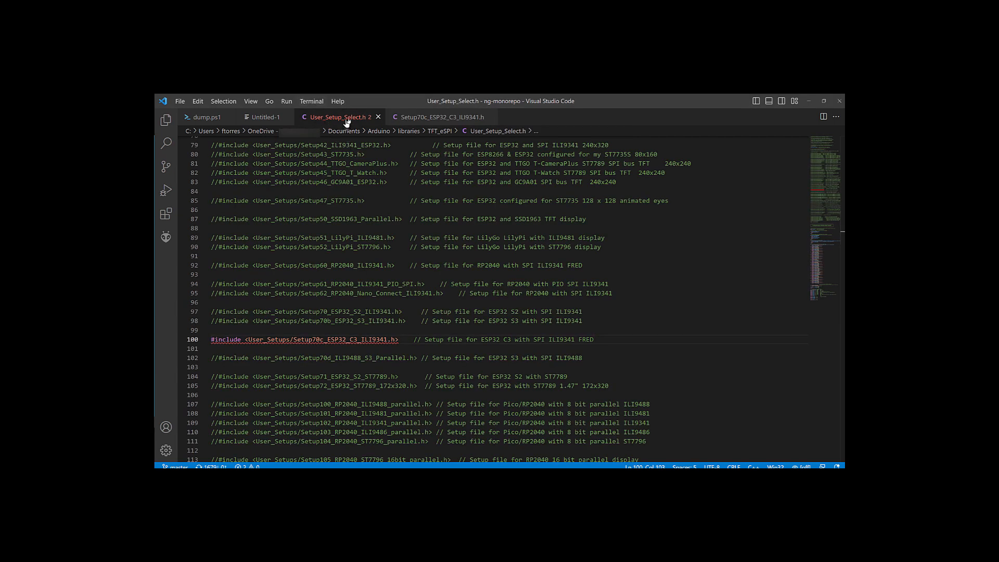
In User_Setup_Select.h, select the Setup60_RP2040_ILI9341.h include in place of Setup70c
{"action": "left_click", "coordinate": [403, 363]}
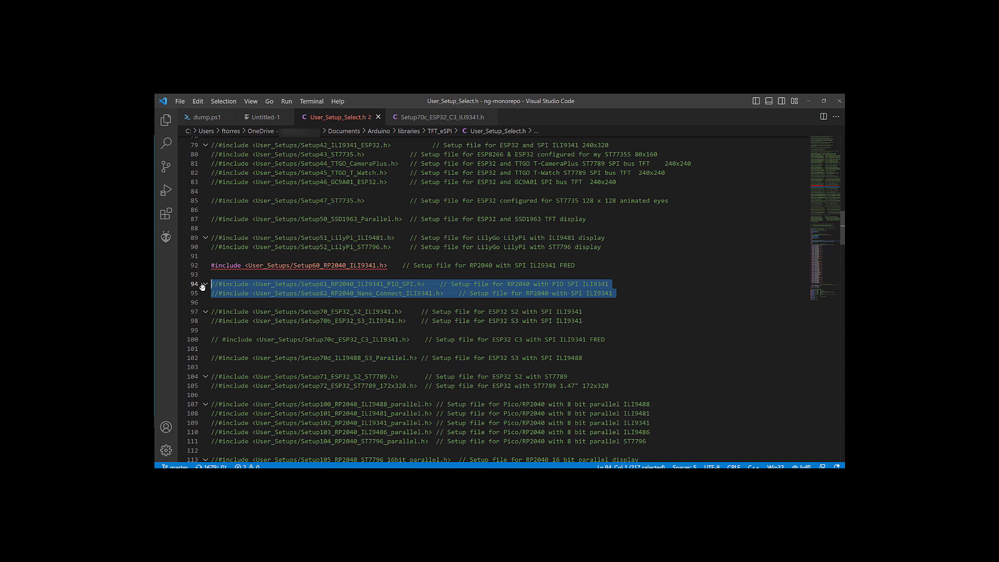
{"action": "left_click", "coordinate": [264, 266]}
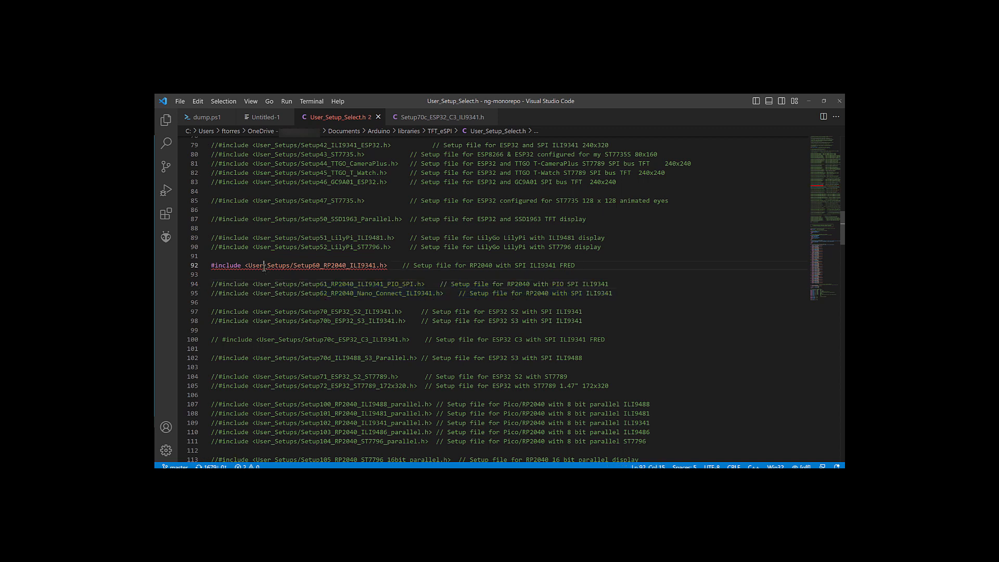
{"action": "double_click", "coordinate": [319, 265]}
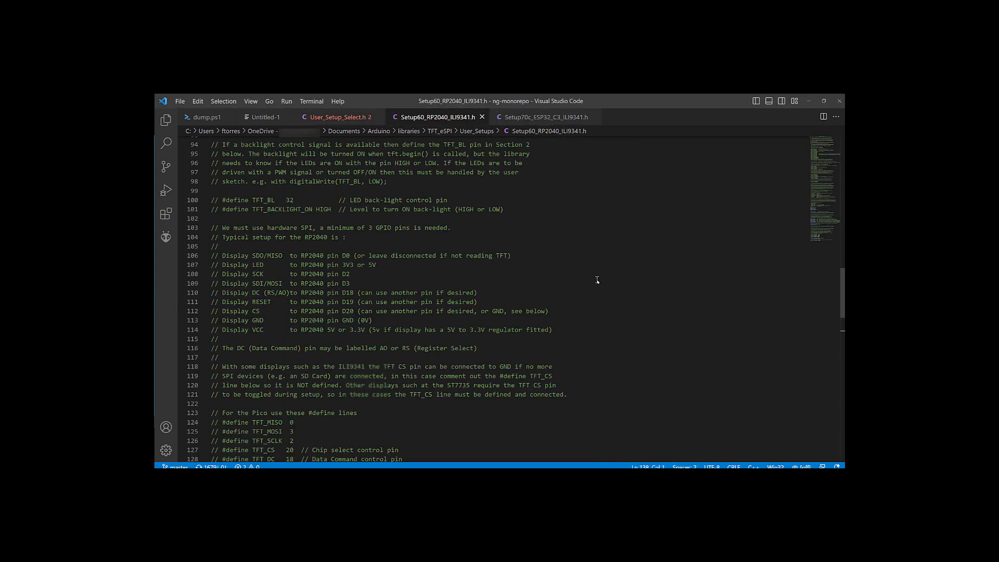
Scroll Setup60_RP2040_ILI9341.h to its TFT pin defines (CS D6 through MOSI D10) and mark their end
{"action": "scroll", "scroll_direction": "down", "scroll_amount": 3}
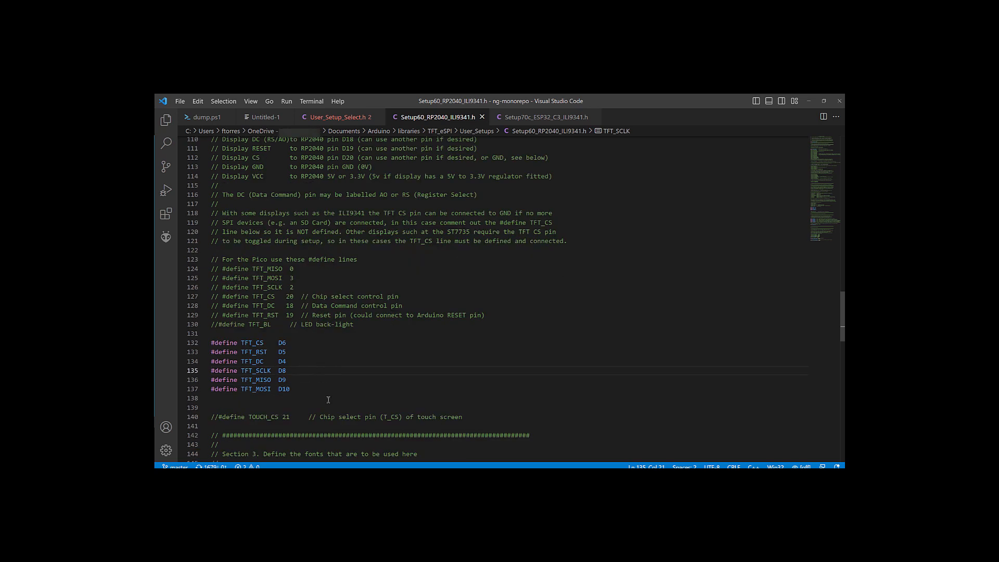
{"action": "mouse_move", "coordinate": [297, 365]}
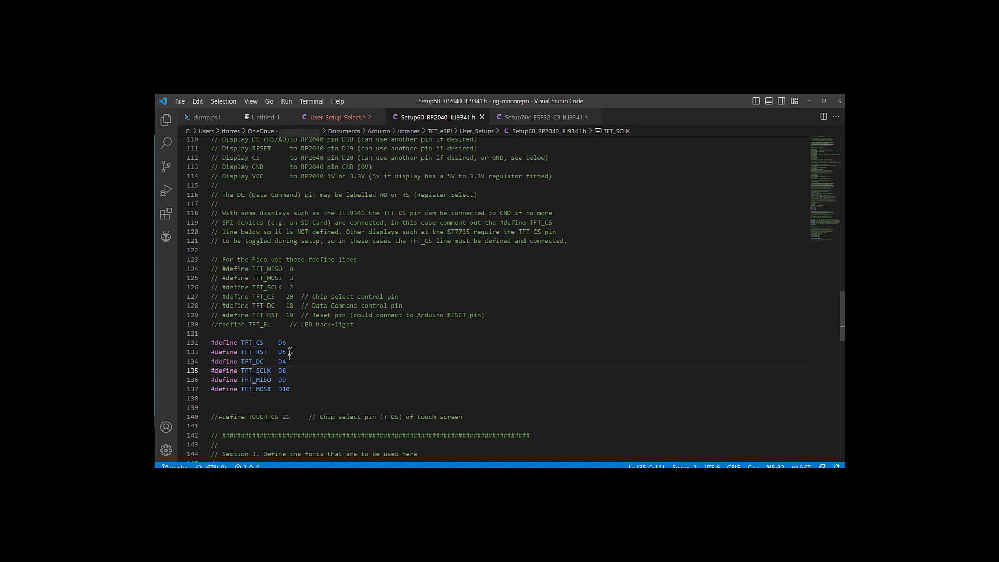
{"action": "mouse_move", "coordinate": [301, 389]}
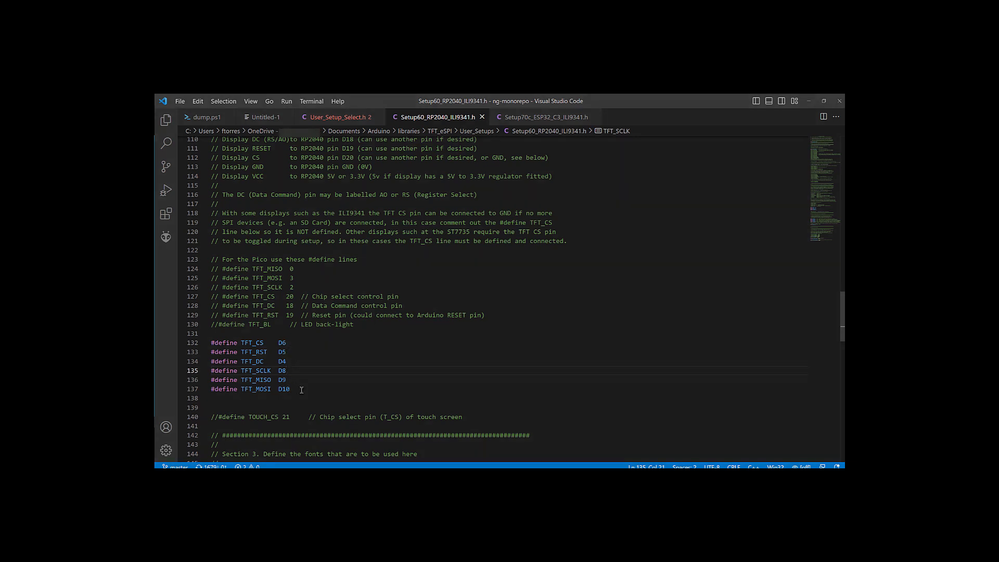
{"action": "left_click", "coordinate": [301, 388]}
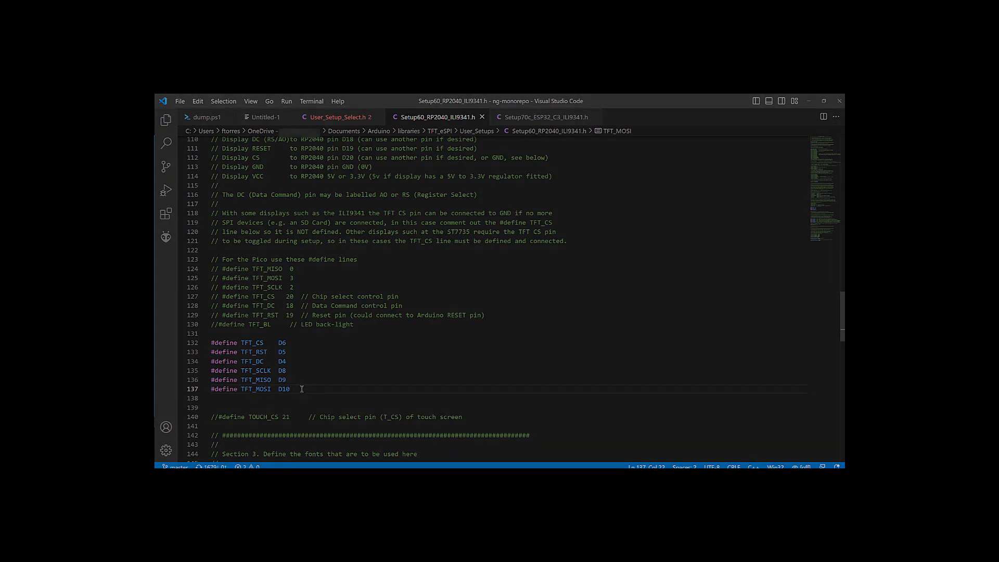